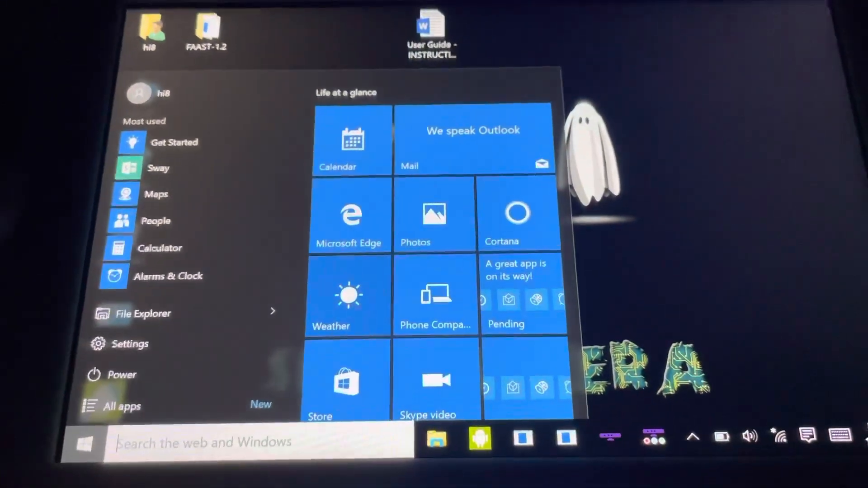
# Scroll the toolkit's All list past the color samples to the Depth Basics samples
pyautogui.scroll(-3)
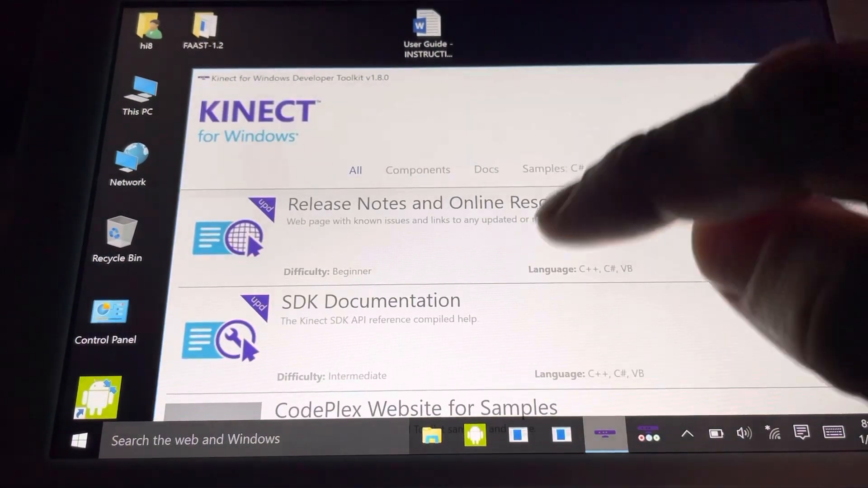
pyautogui.scroll(-3)
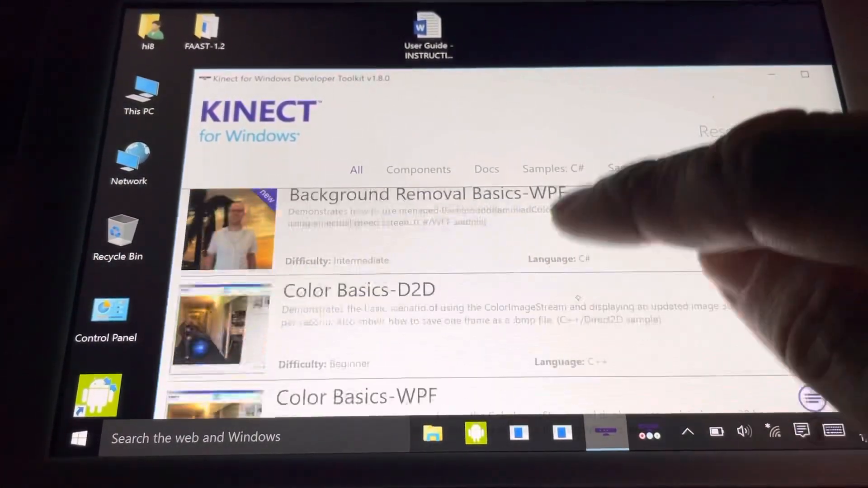
pyautogui.scroll(-3)
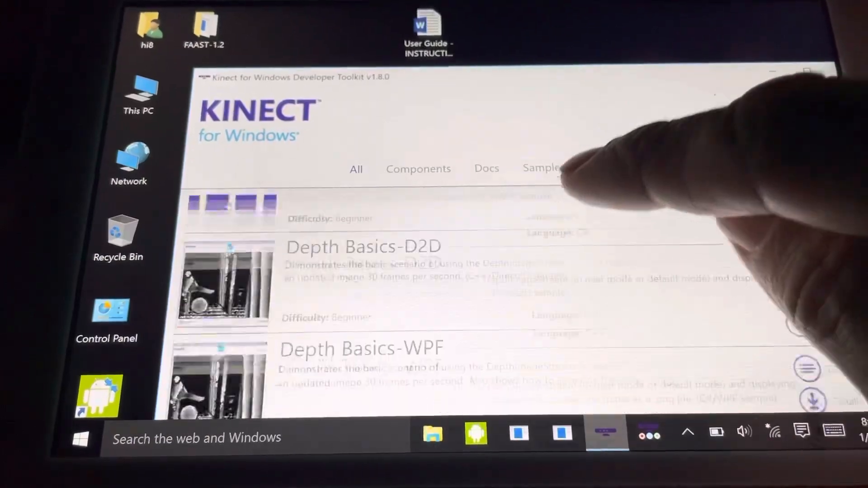
pyautogui.scroll(-3)
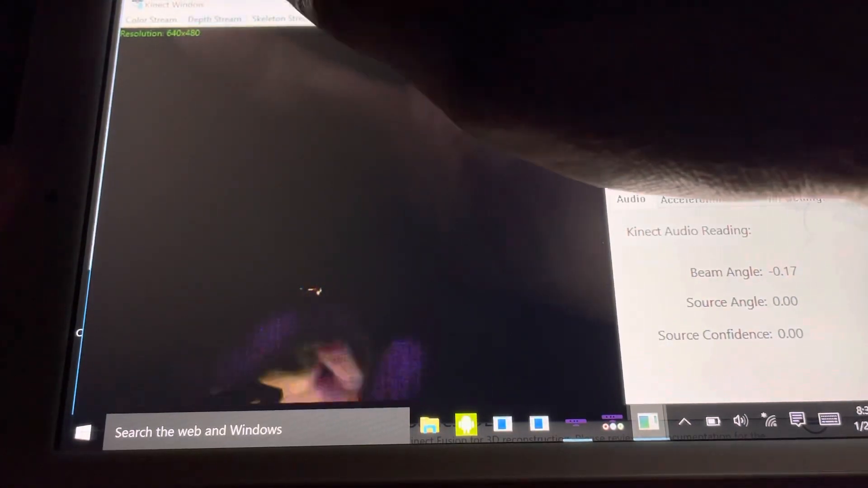
# Open Kinect Explorer's Skeleton Stream menu above the infrared view
pyautogui.click(150, 19)
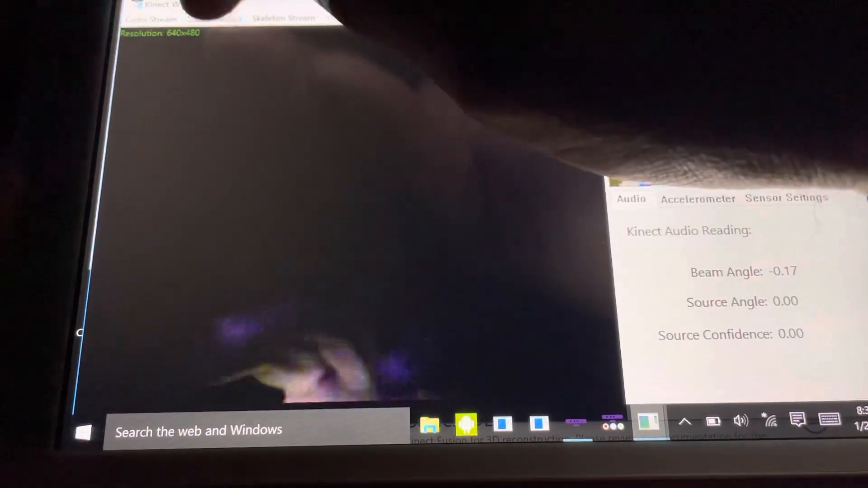
pyautogui.click(214, 19)
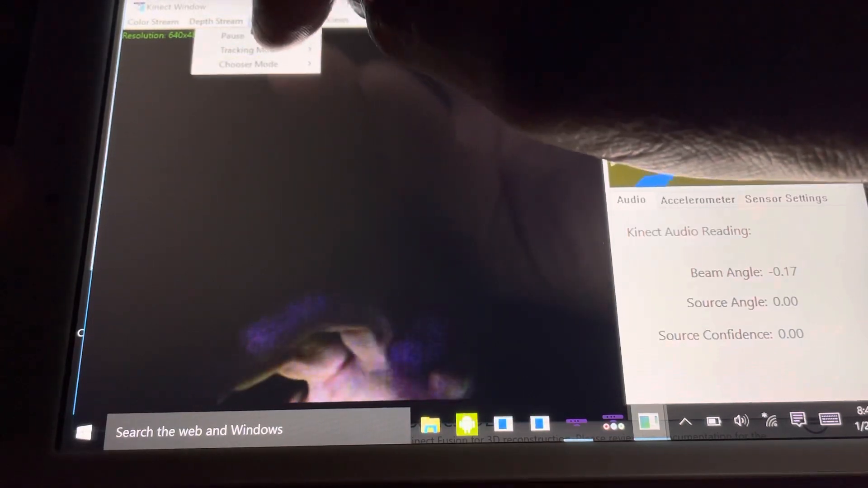
# View the Default/Seated tracking modes, then open the Depth Stream options menu
pyautogui.click(238, 50)
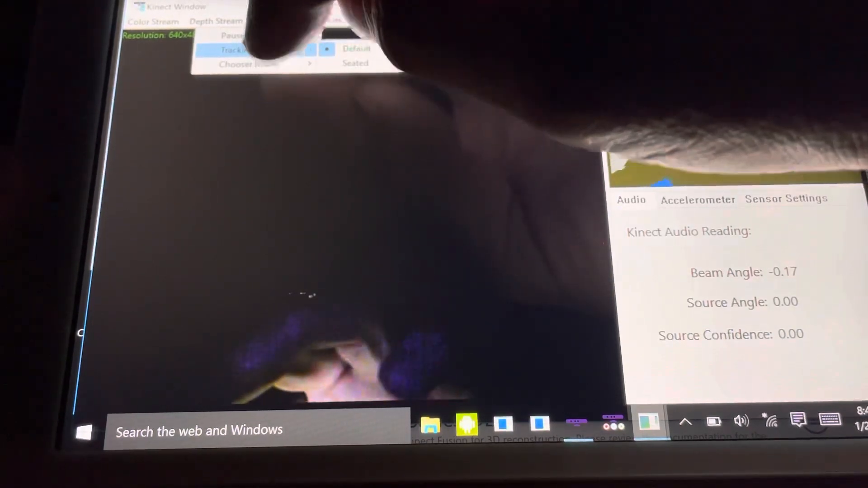
pyautogui.click(249, 65)
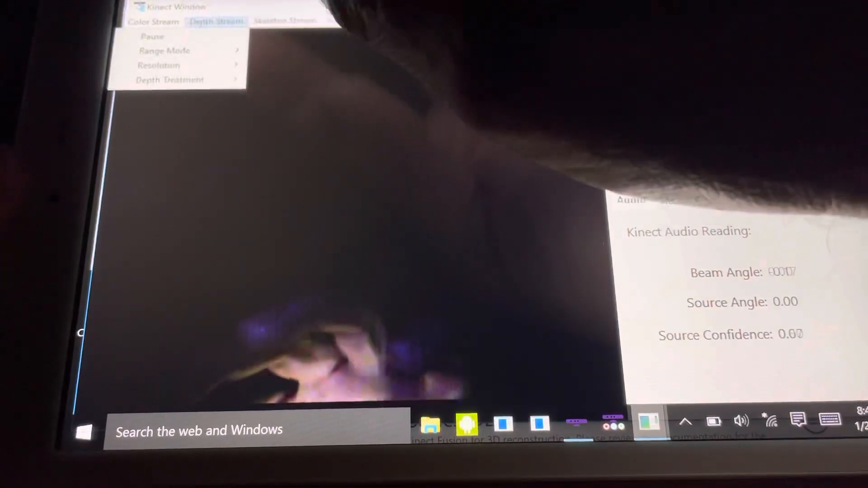
pyautogui.click(159, 65)
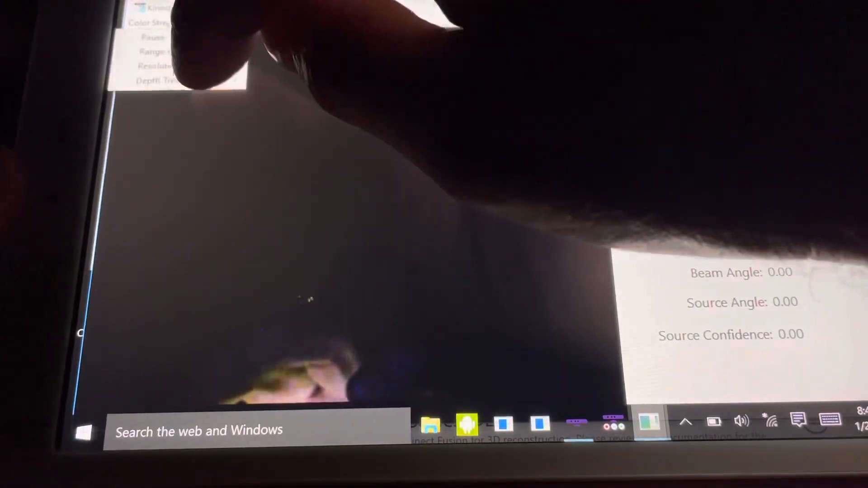
pyautogui.click(170, 80)
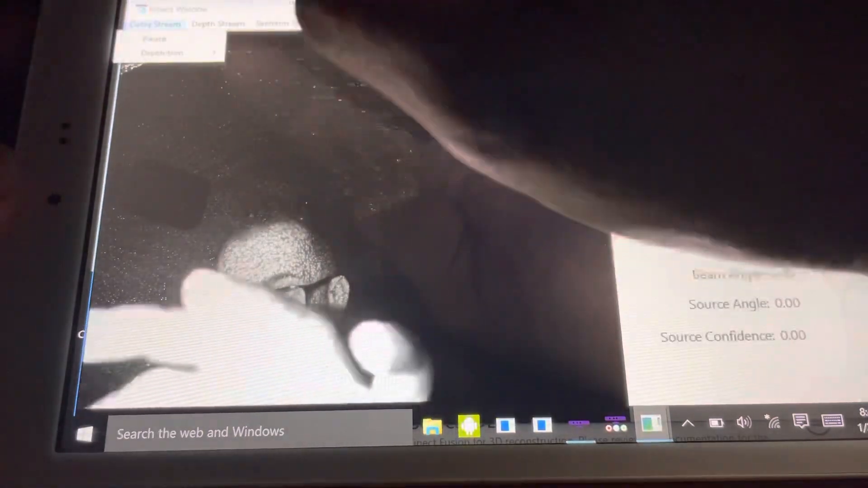
# Change the color stream resolution to a non-infrared option, giving a dim colour image
pyautogui.click(162, 53)
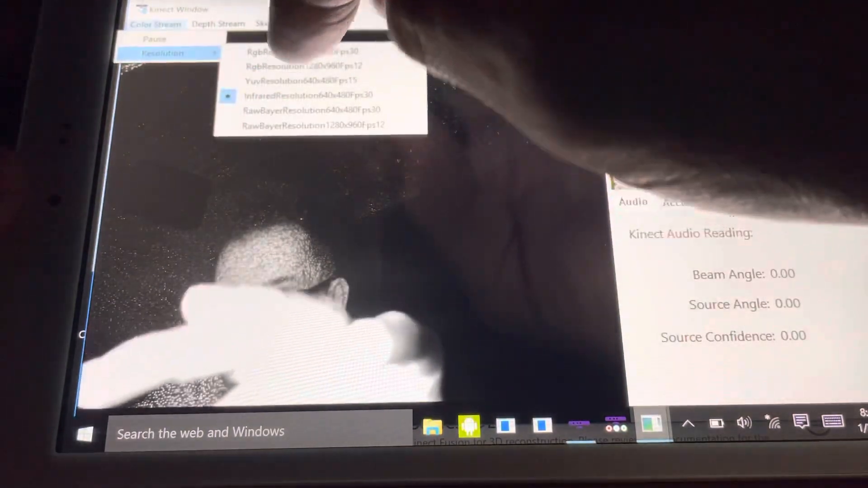
pyautogui.click(299, 94)
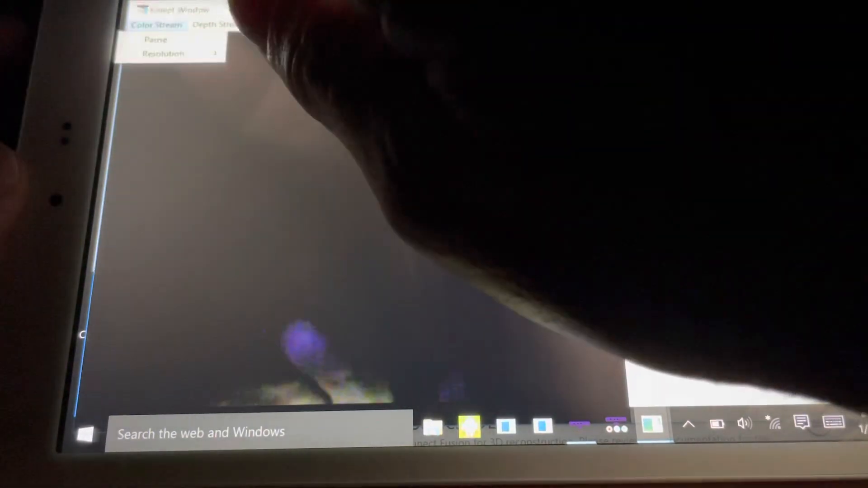
# Set the color stream resolution back to InfraredResolution640x480Fps30
pyautogui.click(164, 54)
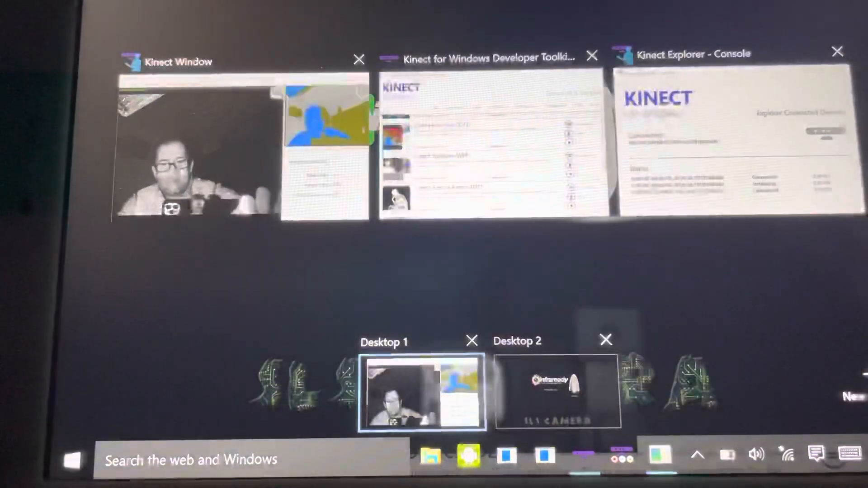
# Switch to Desktop 2 in Task View to reach the FAAST windows
pyautogui.click(358, 59)
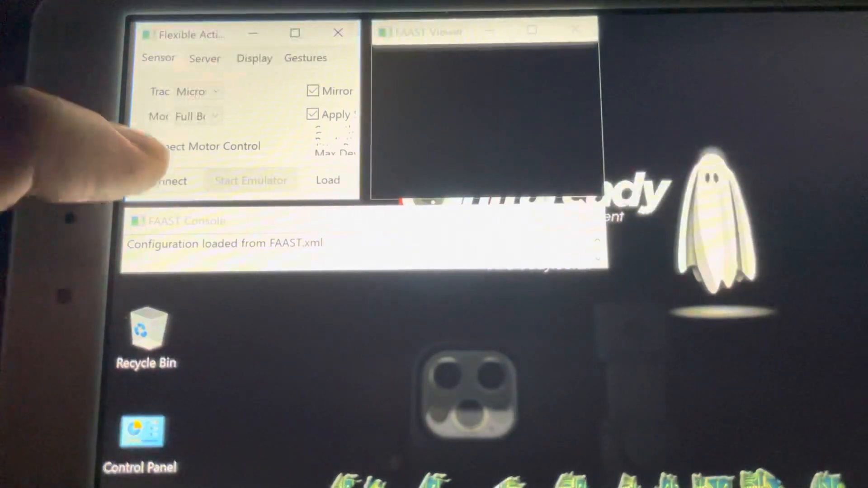
# Press Connect in FAAST to initialize the Microsoft sensor
pyautogui.click(165, 181)
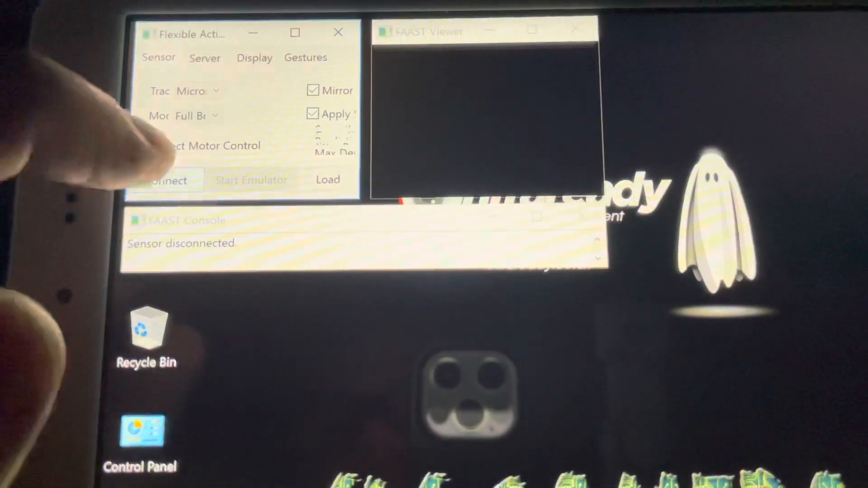
pyautogui.click(164, 180)
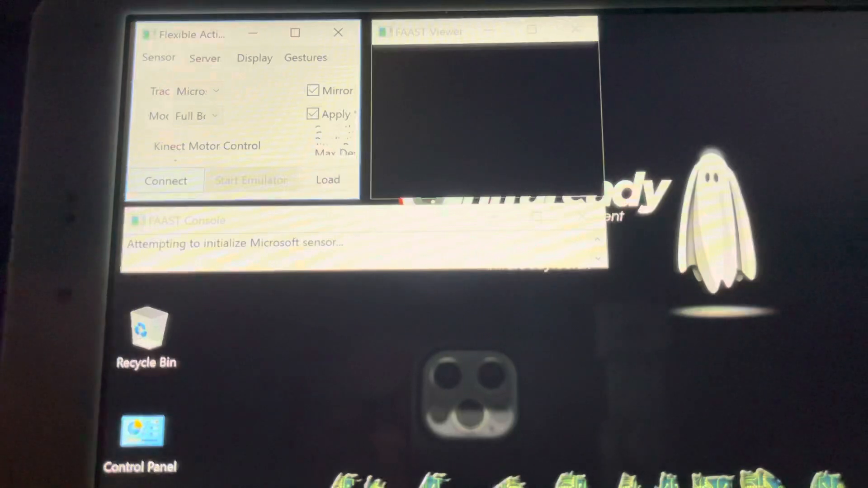
pyautogui.click(165, 180)
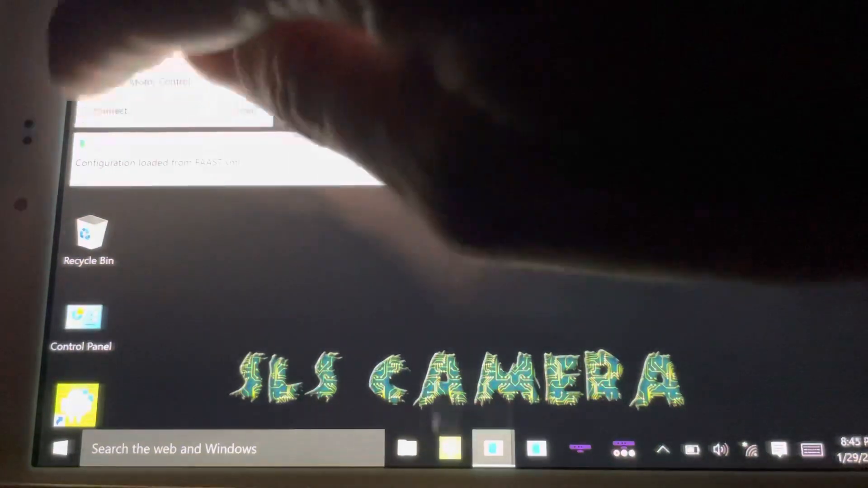
# Press Connect in FAAST again to retry initializing the Microsoft sensor
pyautogui.click(109, 111)
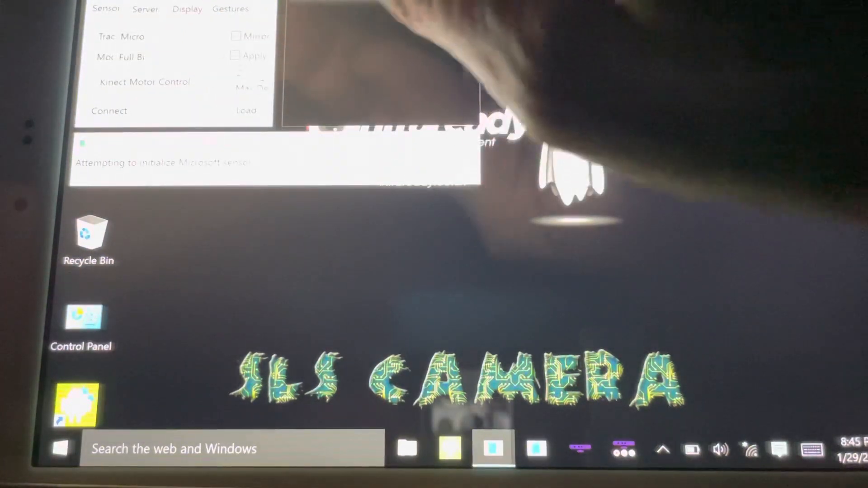